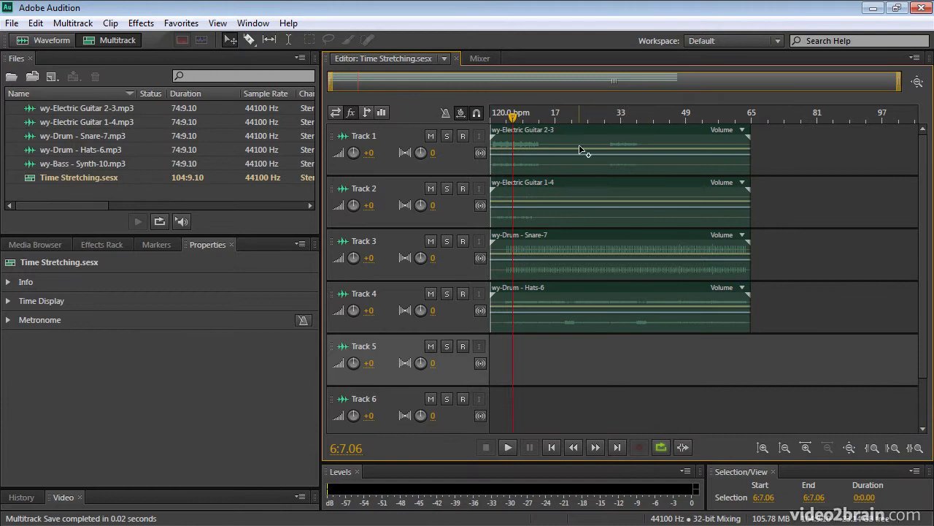
mouse_move(508, 158)
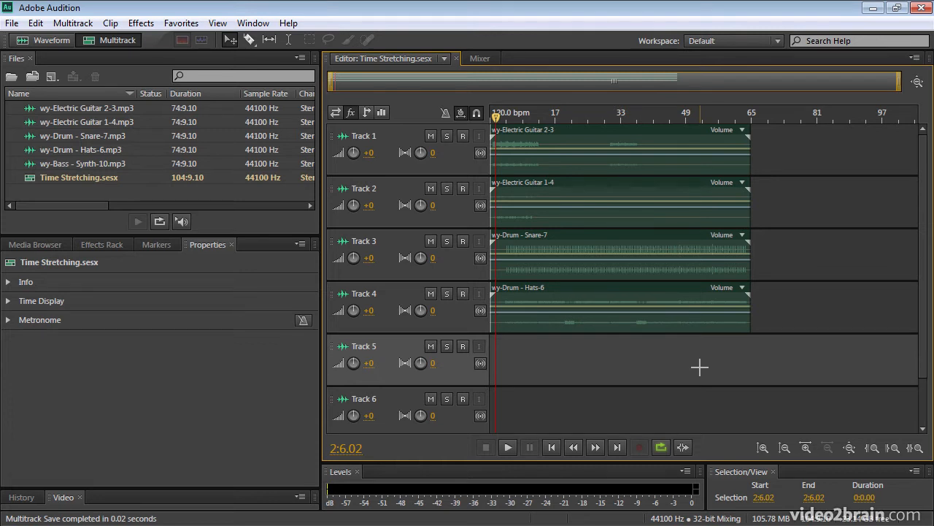
Play the unstretched session briefly, stop, and return the playhead near the start
left_click(508, 447)
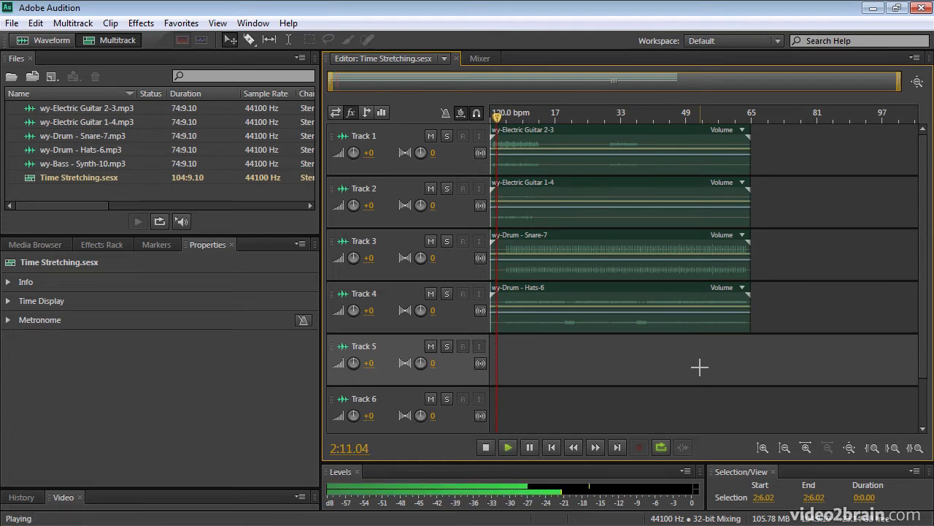
left_click(485, 447)
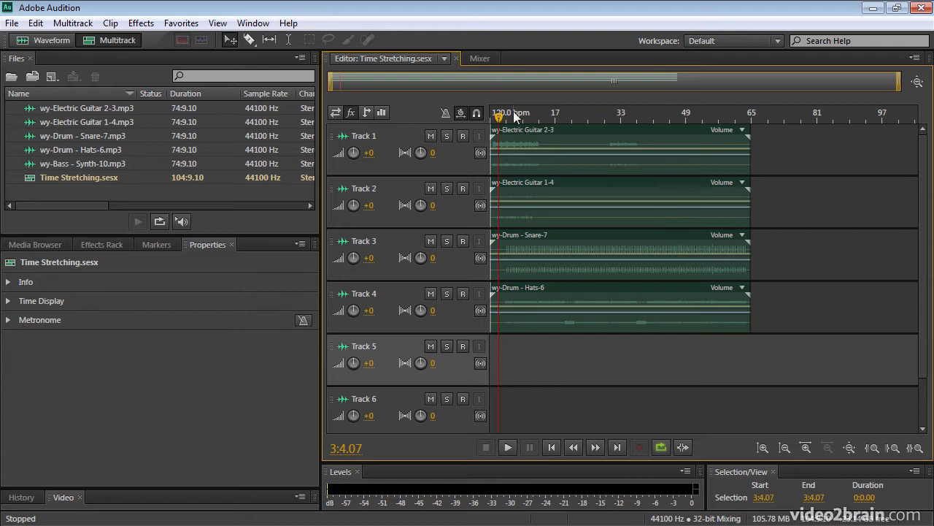
left_click(508, 446)
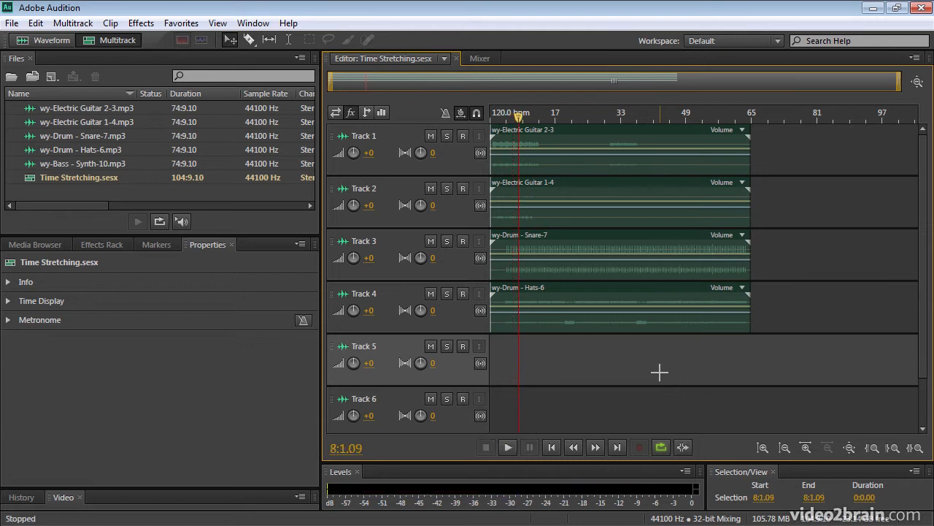
mouse_move(759, 317)
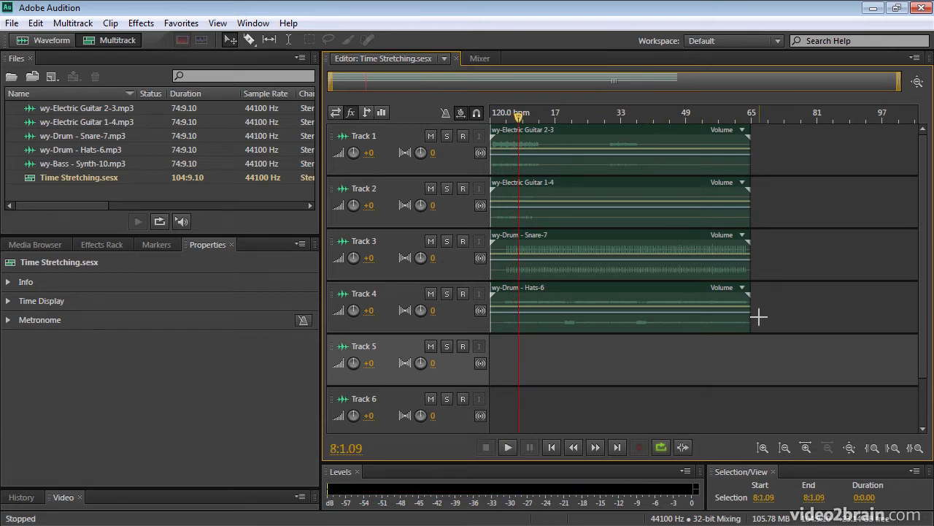
mouse_move(714, 336)
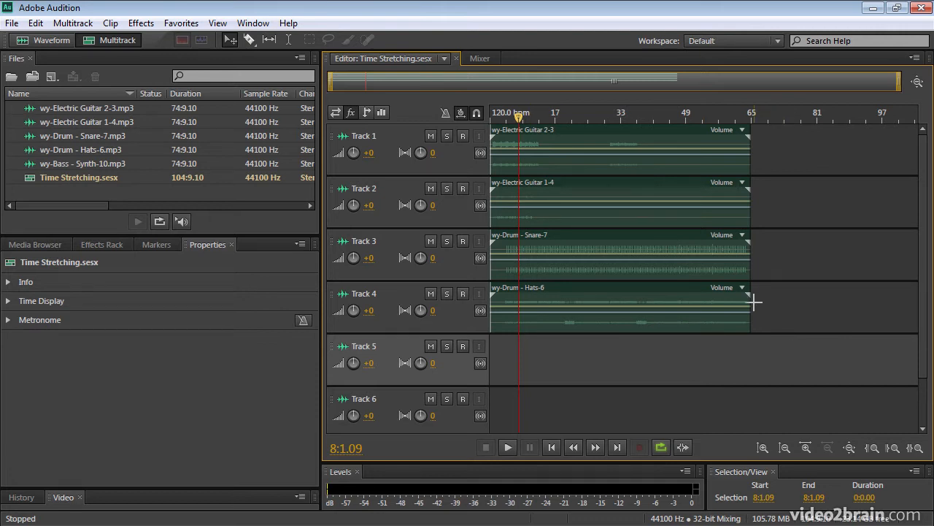
mouse_move(747, 299)
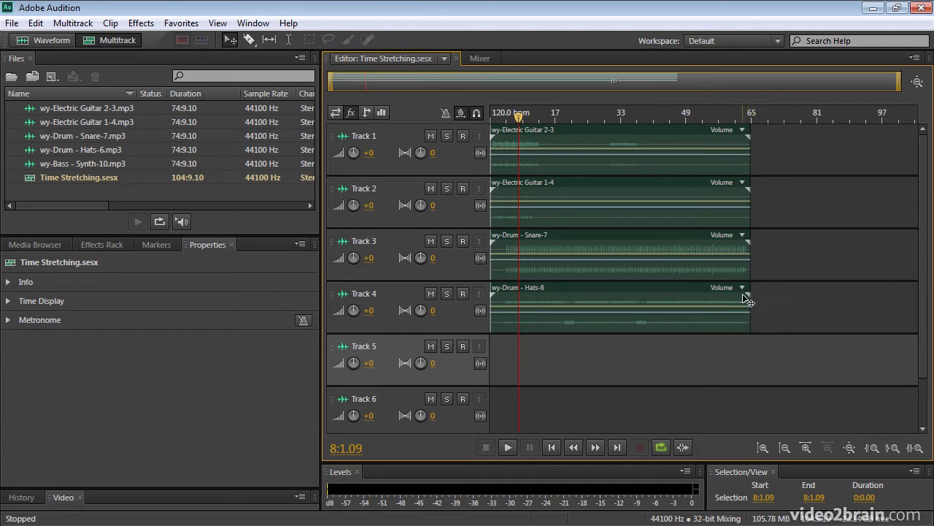
mouse_move(748, 301)
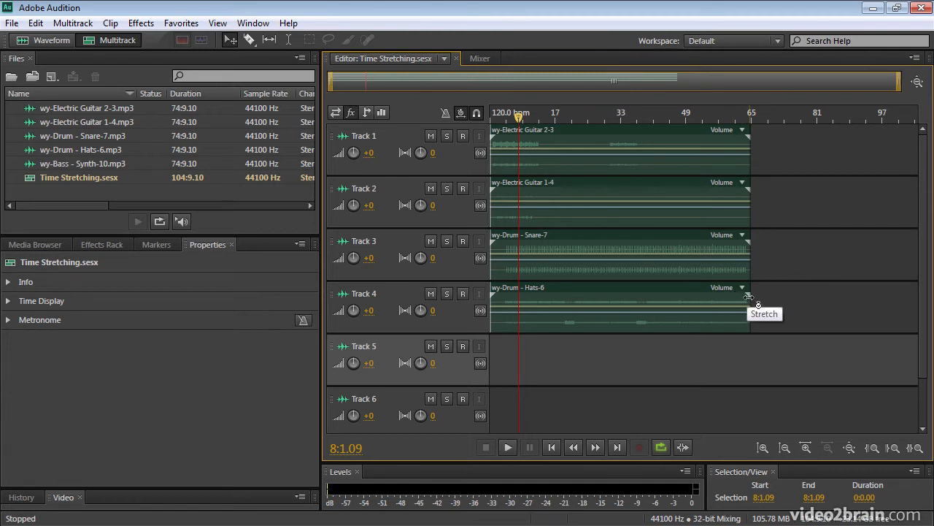
Select the hats clip on Track 4 and shorten it to 56% with its Stretch handle
left_click(620, 307)
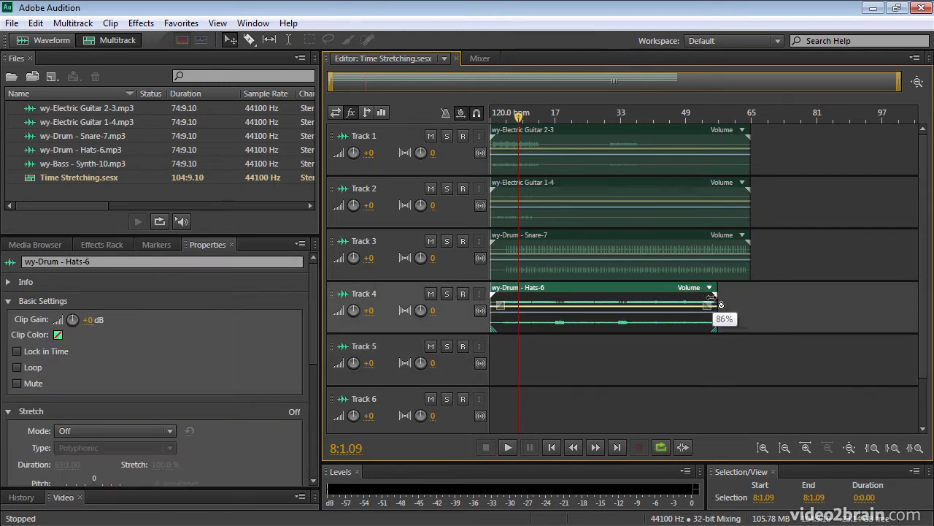
left_click_drag(719, 302, 634, 302)
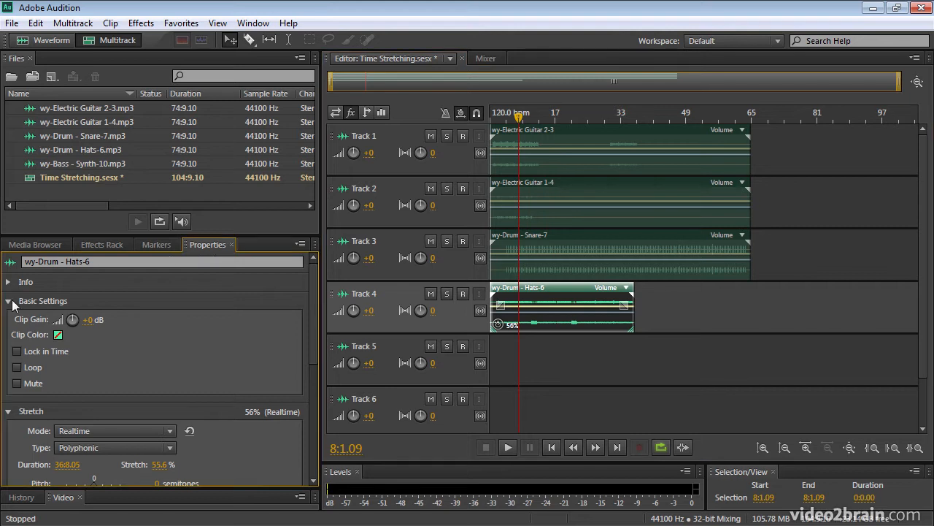
Collapse Basic Settings and review the Stretch Mode choices, leaving Realtime selected
left_click(9, 301)
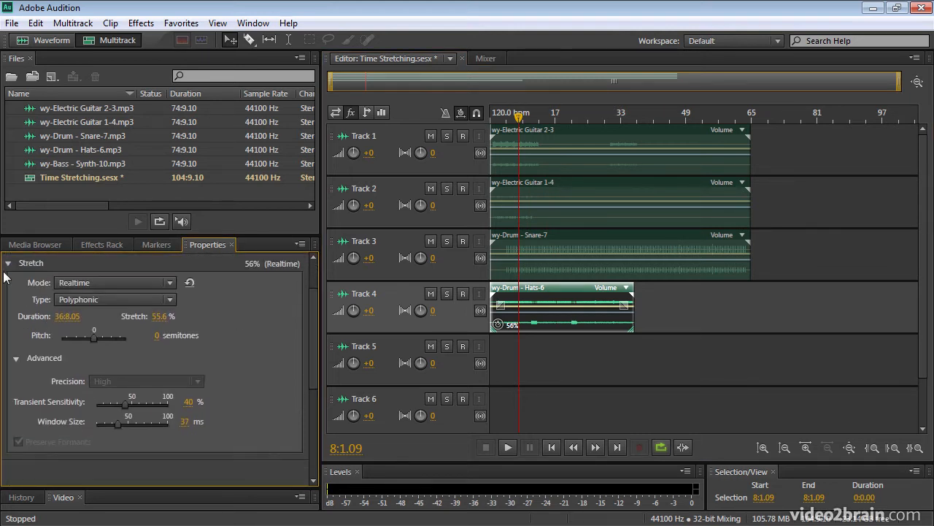
mouse_move(255, 333)
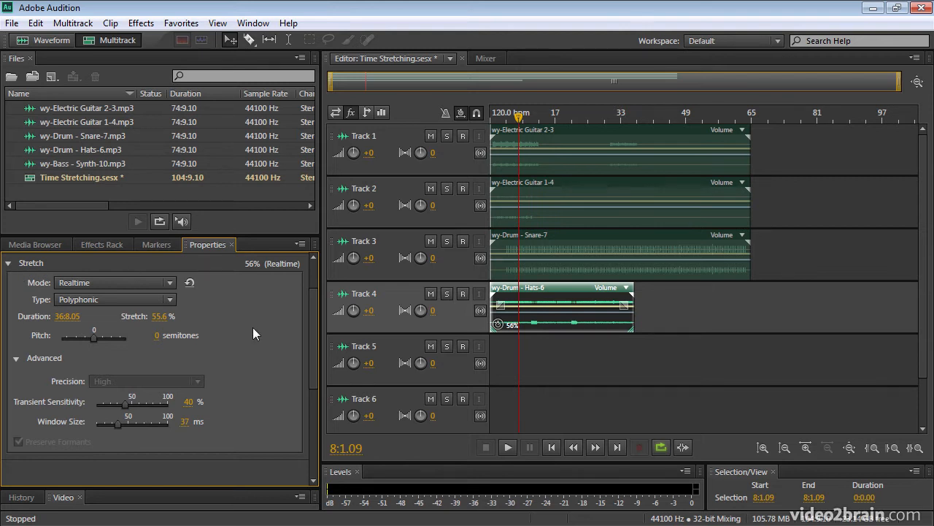
mouse_move(166, 337)
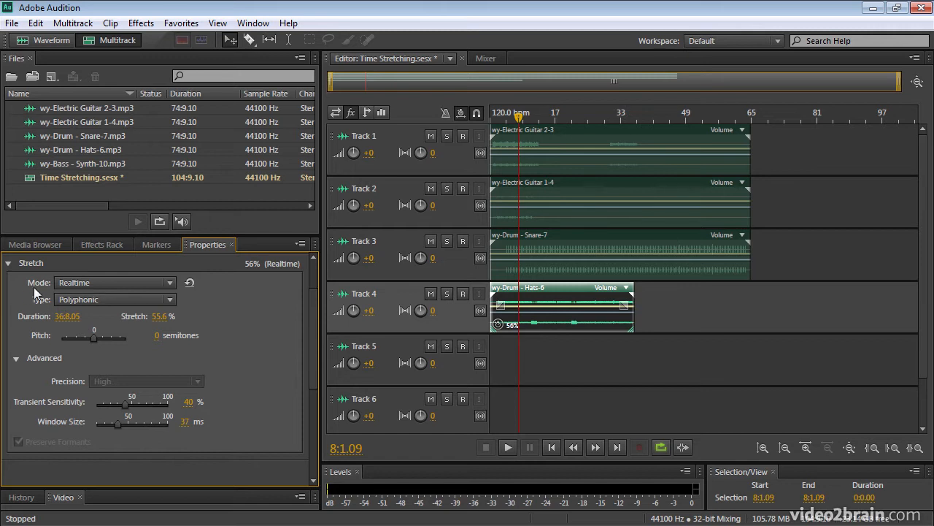
left_click(169, 283)
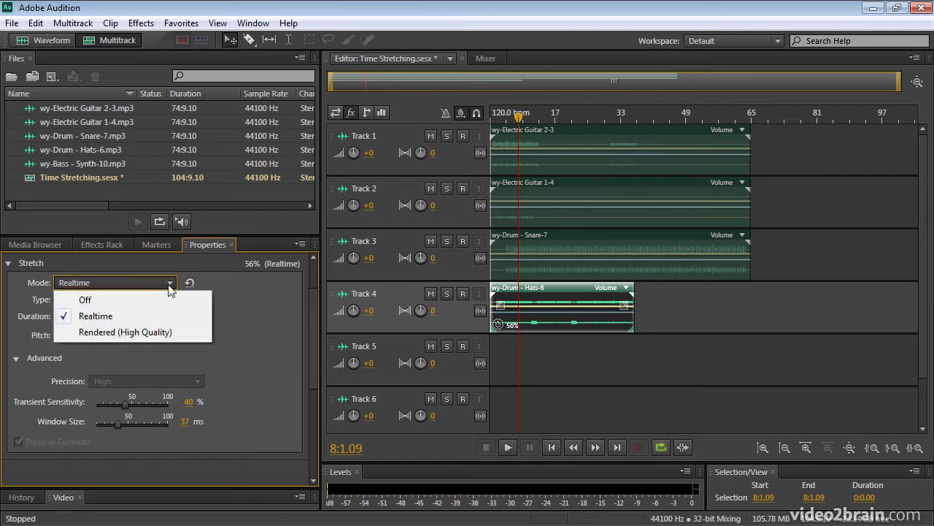
left_click(95, 316)
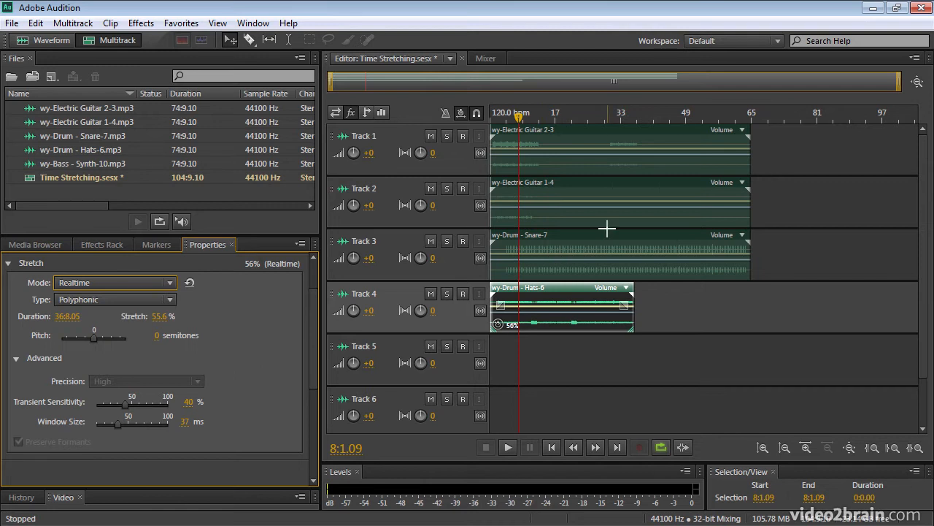
Reselect the hats clip and turn its stretch off, restoring full length
left_click(114, 283)
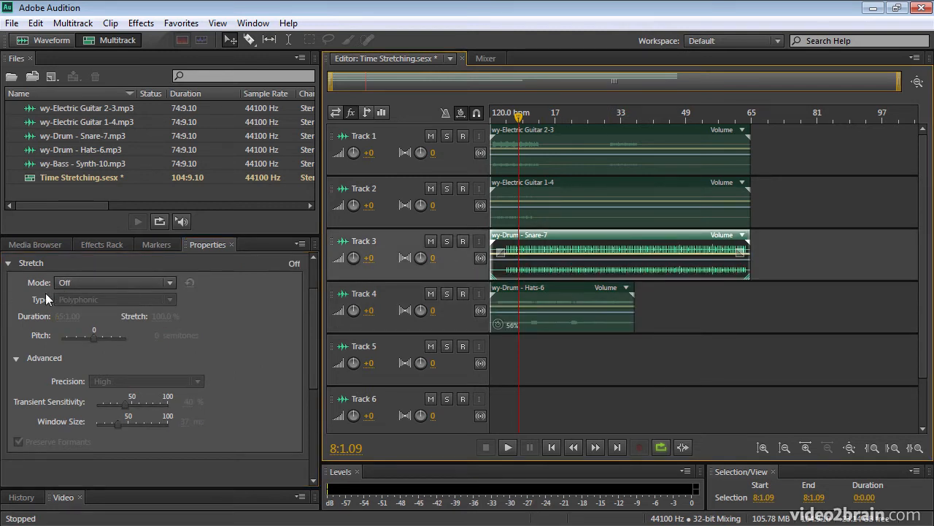
left_click(114, 283)
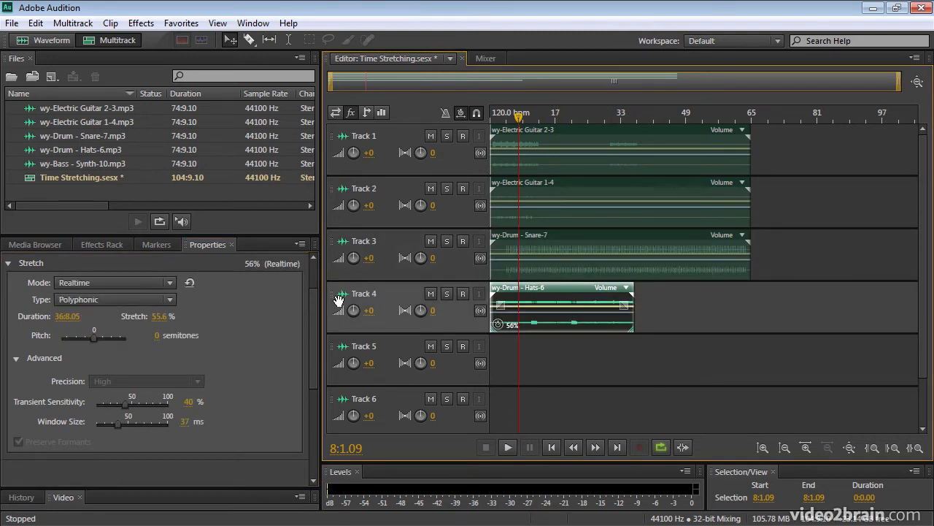
left_click(114, 283)
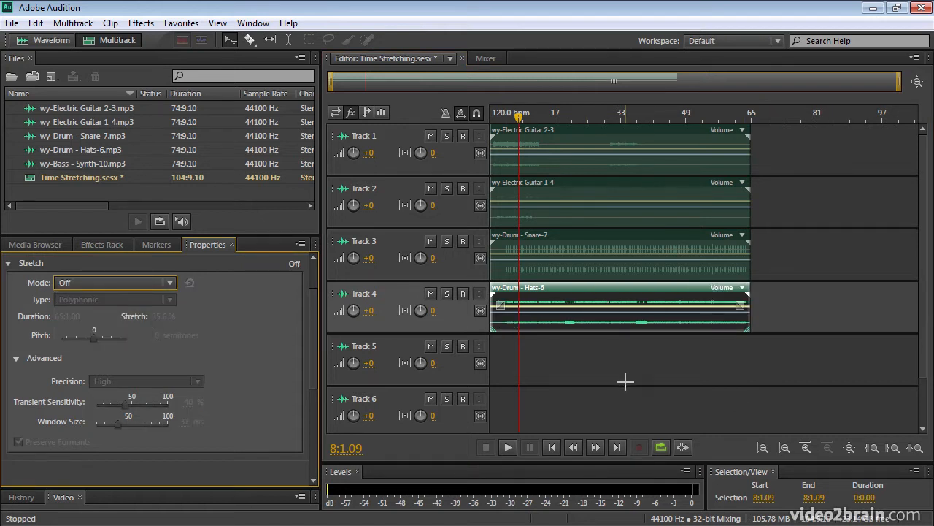
mouse_move(587, 373)
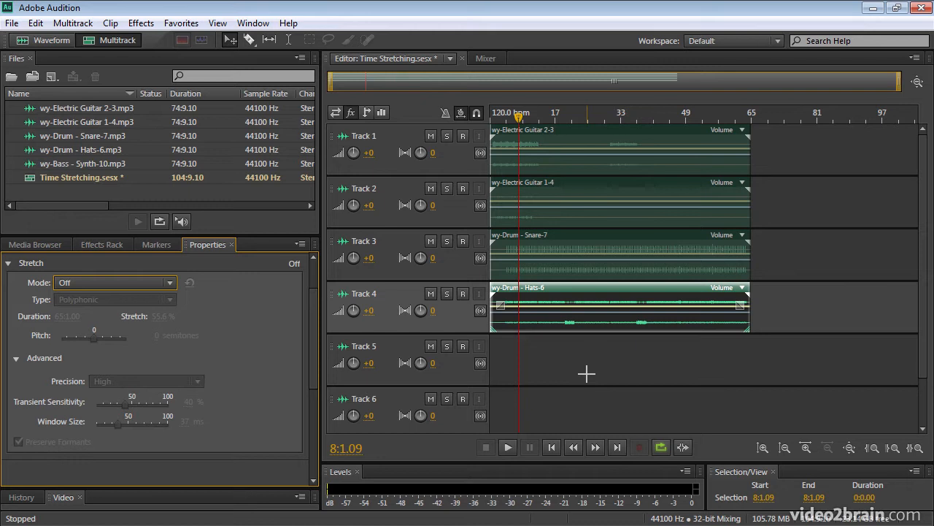
mouse_move(614, 365)
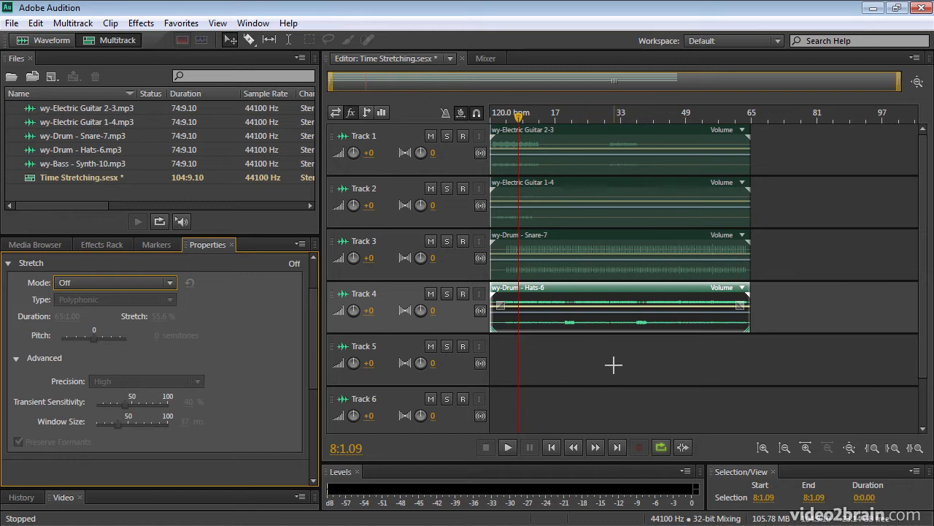
mouse_move(645, 334)
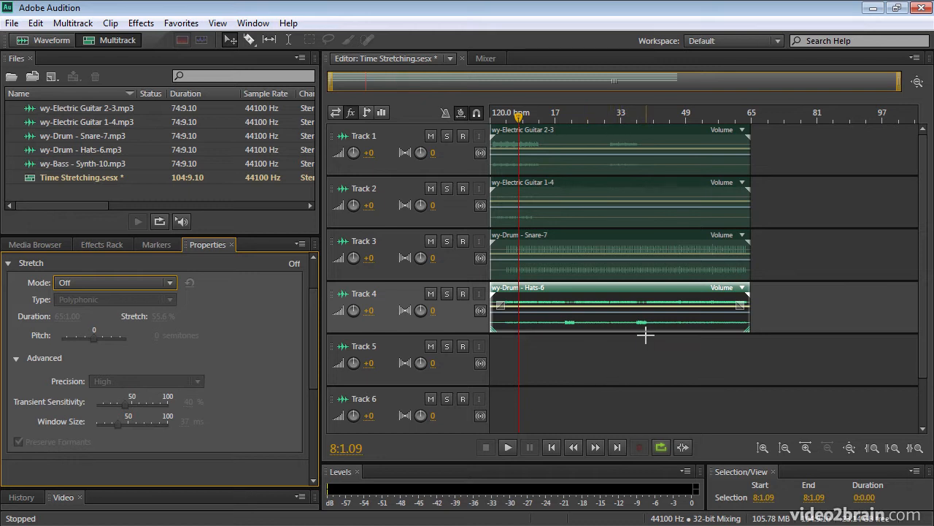
mouse_move(652, 371)
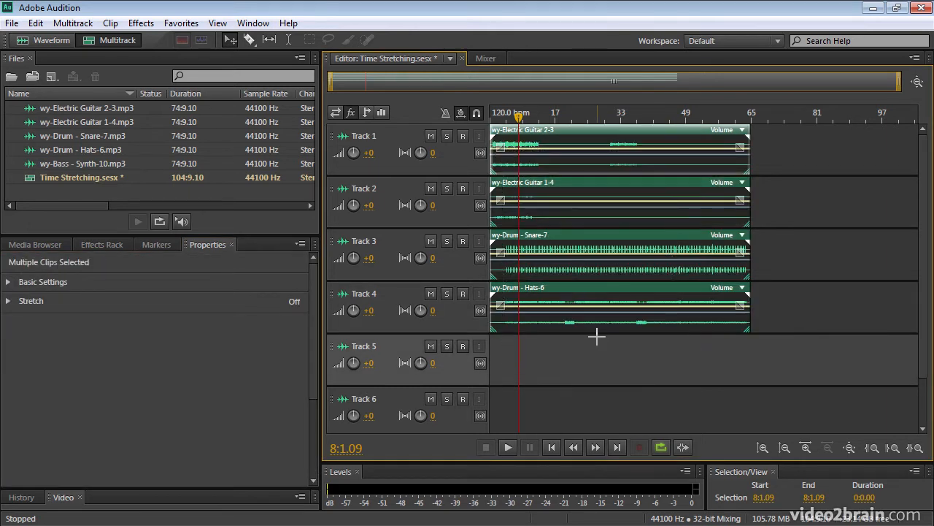
mouse_move(214, 50)
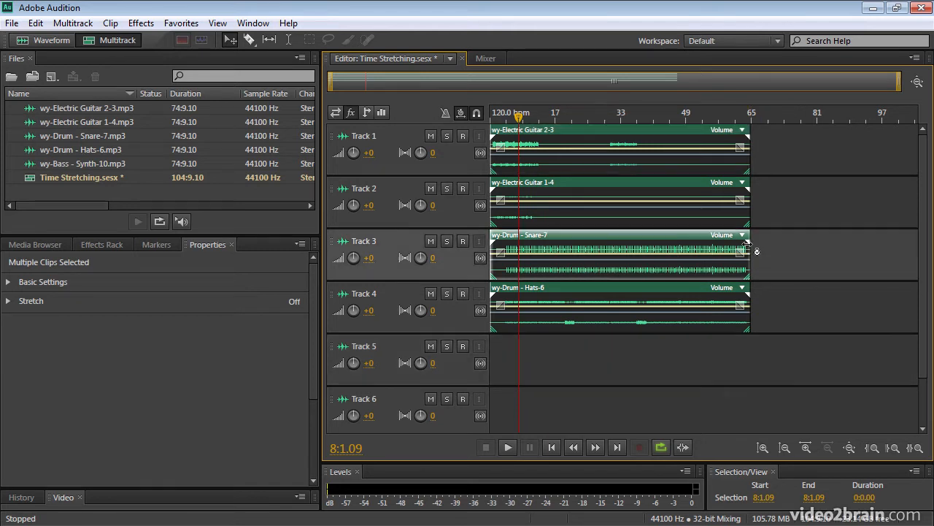
Stretch all four selected clips to 75% with one clip's Stretch handle
left_click_drag(748, 251, 672, 251)
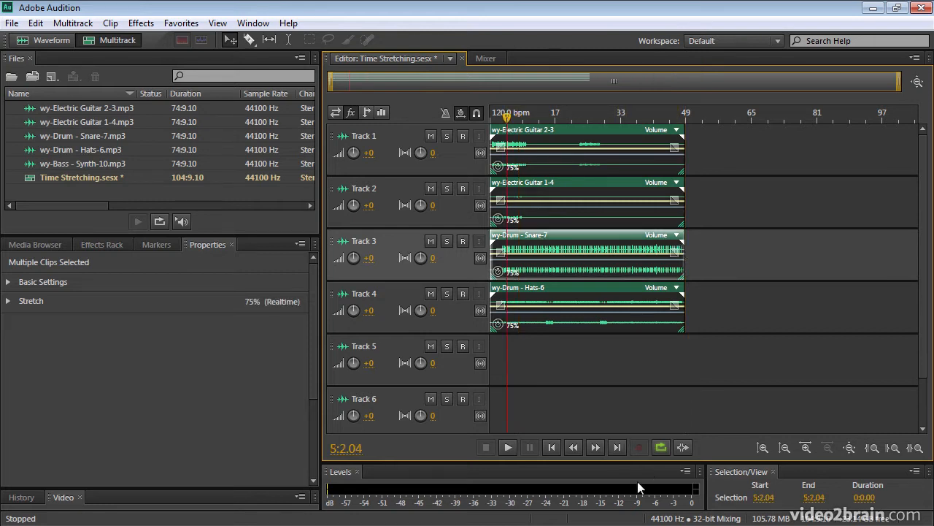
Play the 75% mix, stop, and select only the hats clip to show its stretch properties
left_click(508, 447)
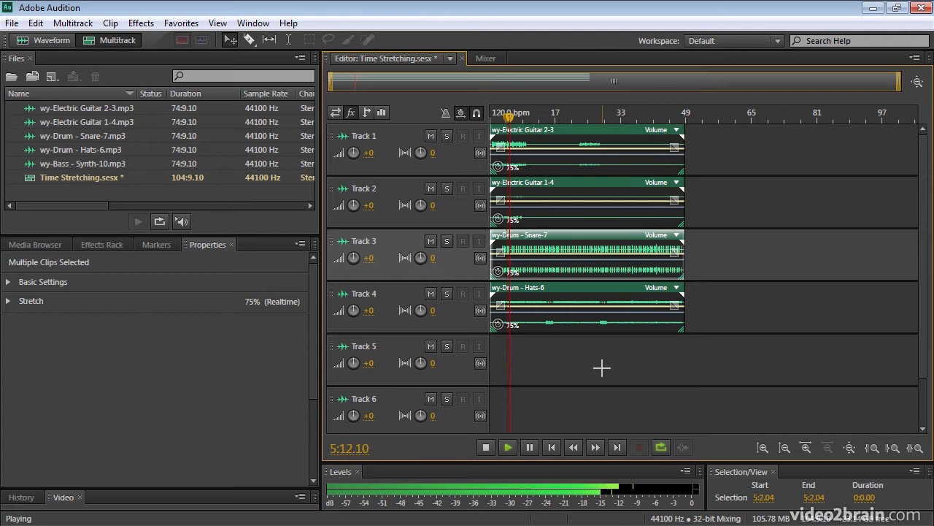
left_click(485, 447)
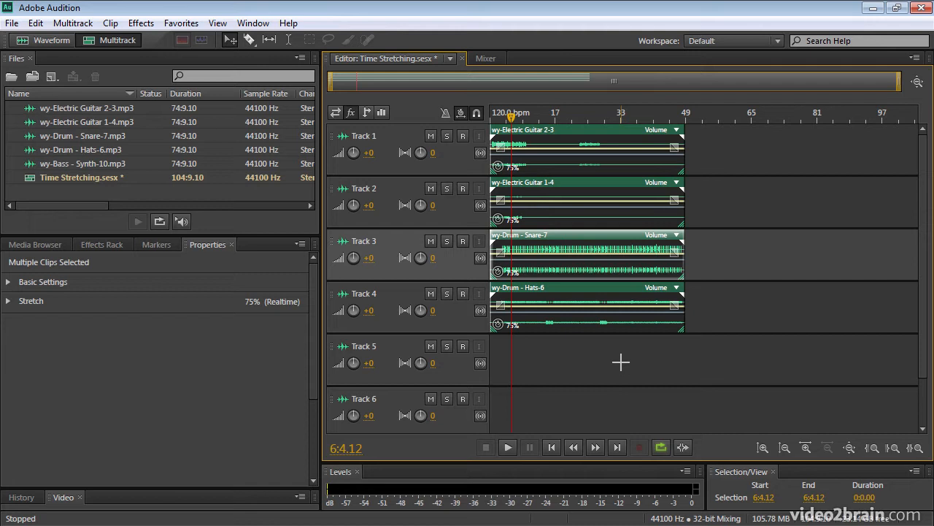
left_click(7, 300)
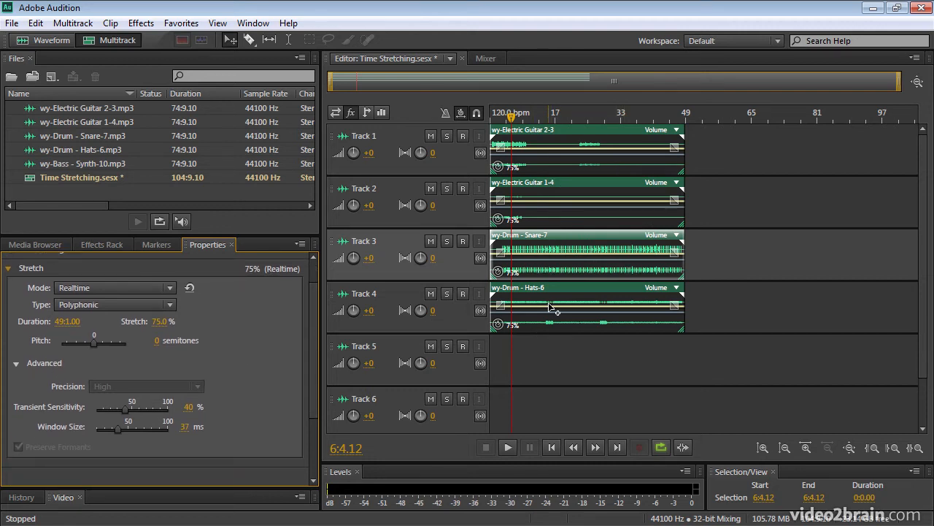
Review the Mode and Type lists (Monophonic, Polyphonic, Varispeed) without changing them
left_click(114, 286)
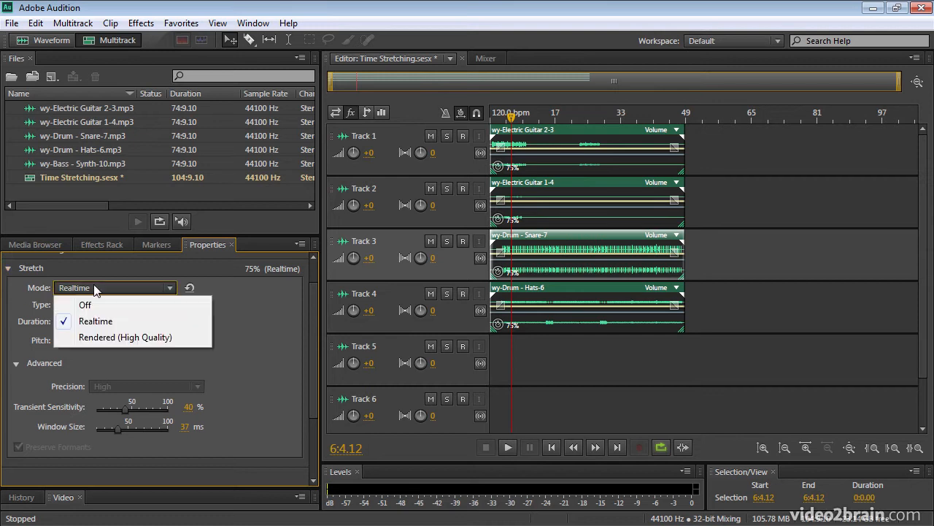
mouse_move(260, 292)
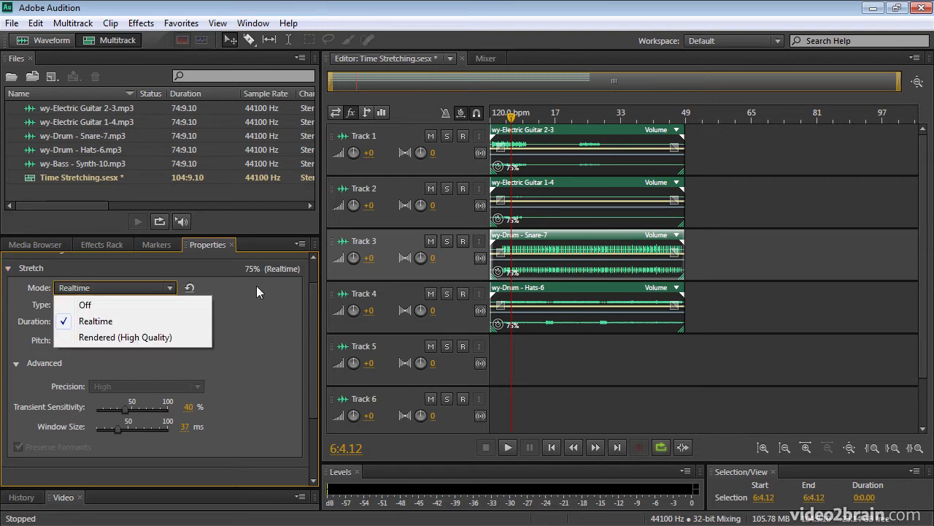
mouse_move(265, 301)
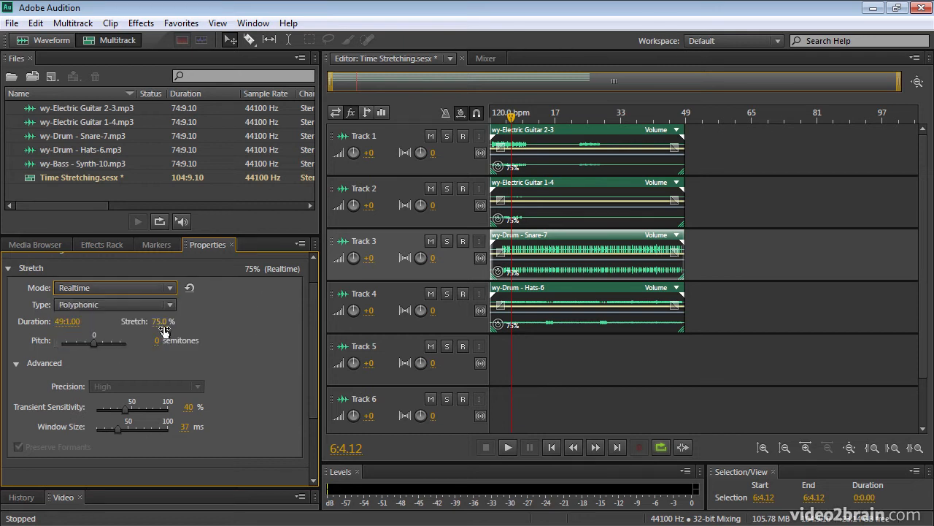
left_click(114, 305)
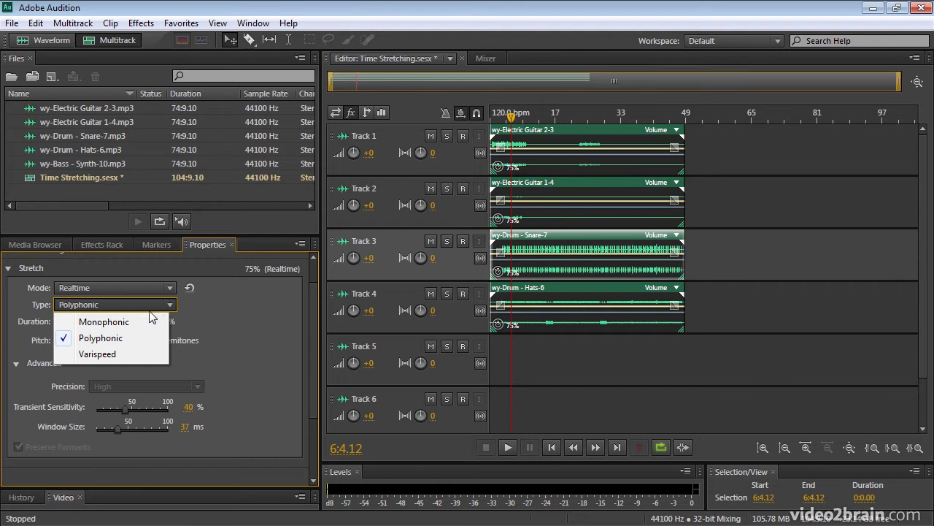
mouse_move(143, 337)
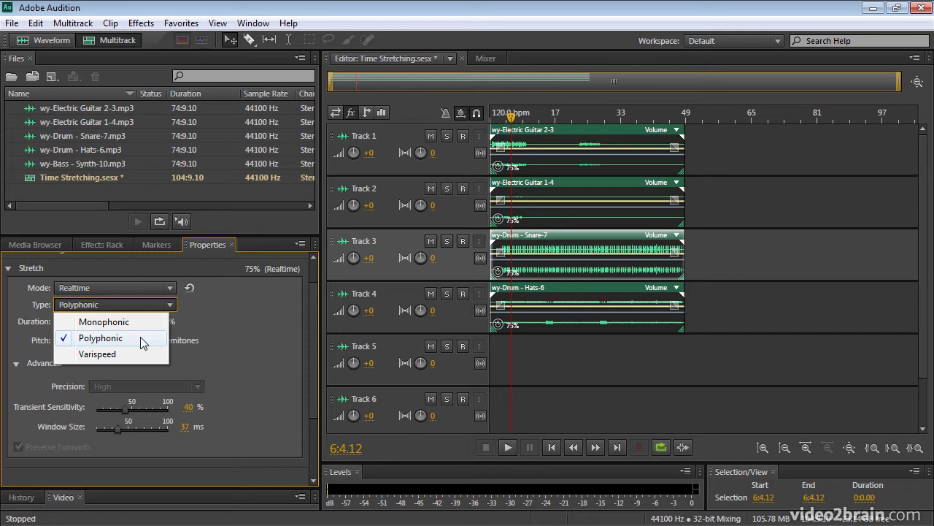
mouse_move(237, 338)
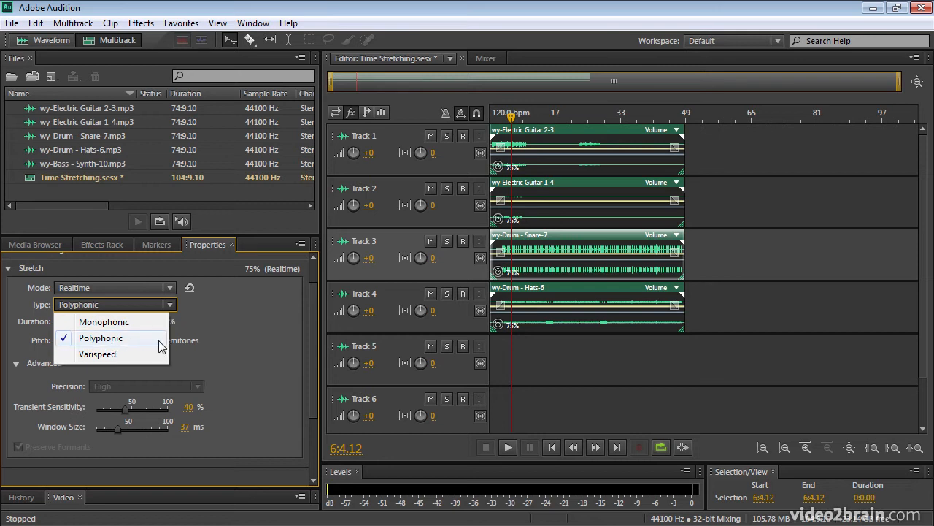
mouse_move(257, 330)
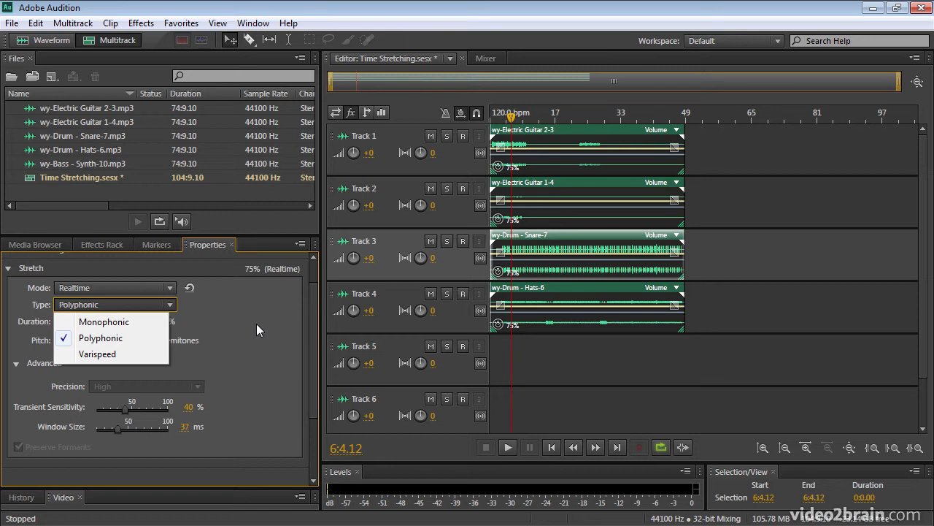
left_click(99, 337)
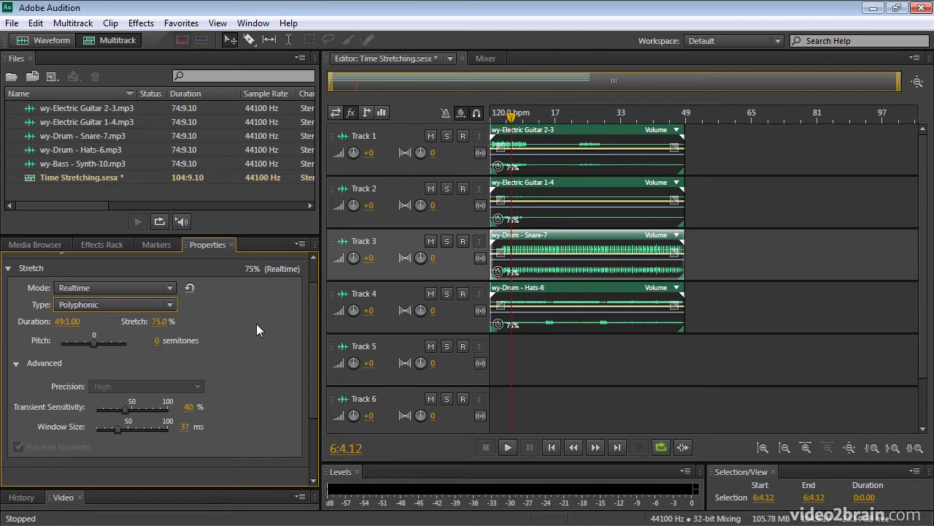
mouse_move(187, 330)
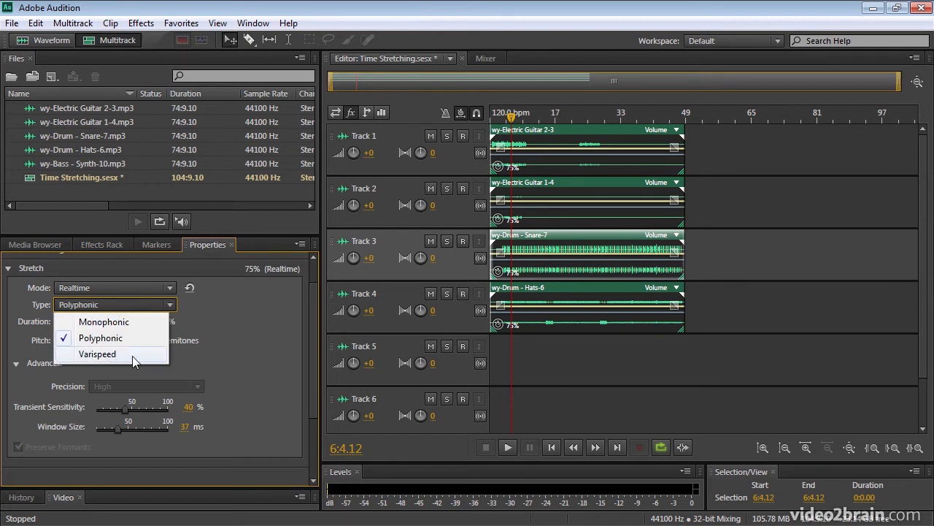
Set the stretch type to Varispeed, raising pitch by 4.98 semitones at 75%
left_click(96, 354)
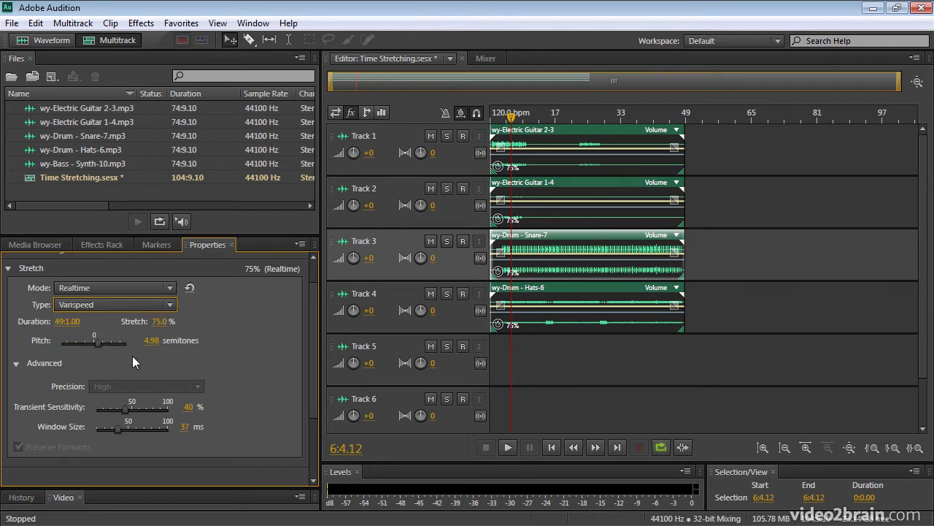
mouse_move(168, 362)
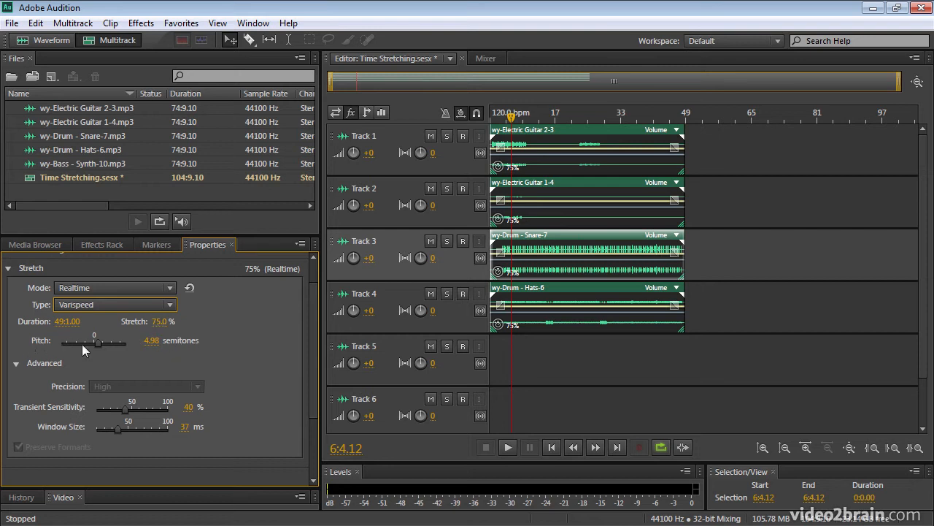
mouse_move(33, 330)
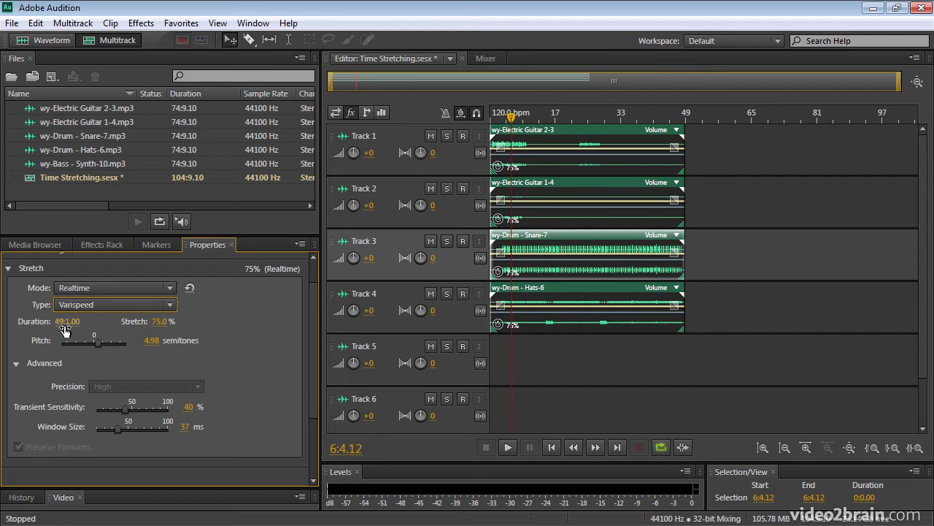
mouse_move(70, 334)
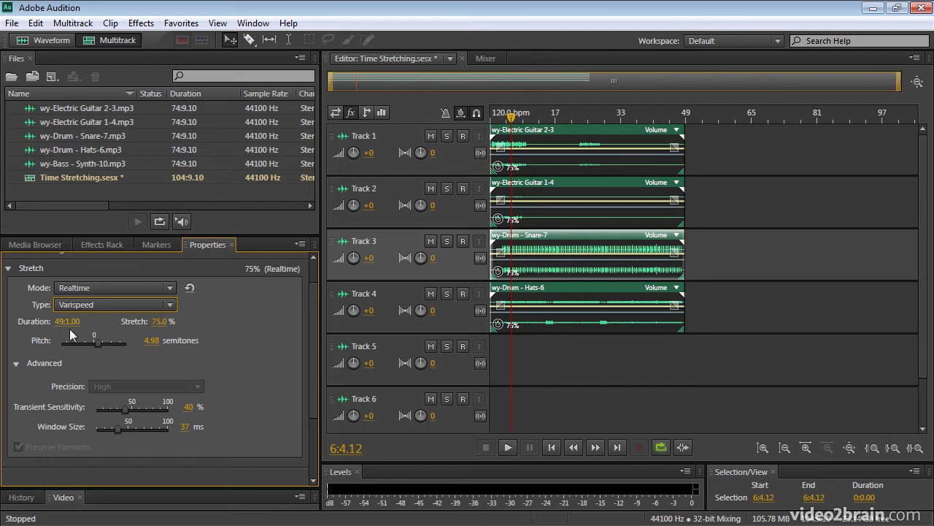
mouse_move(66, 336)
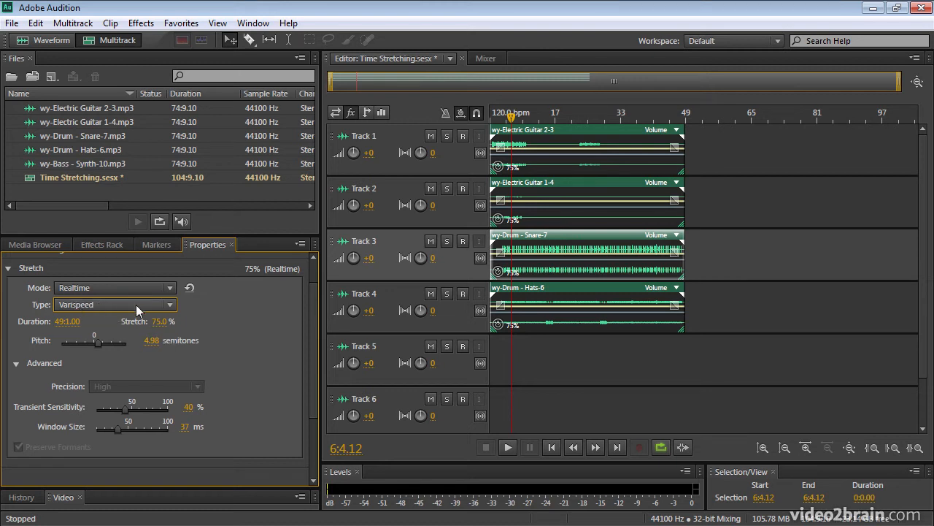
mouse_move(523, 362)
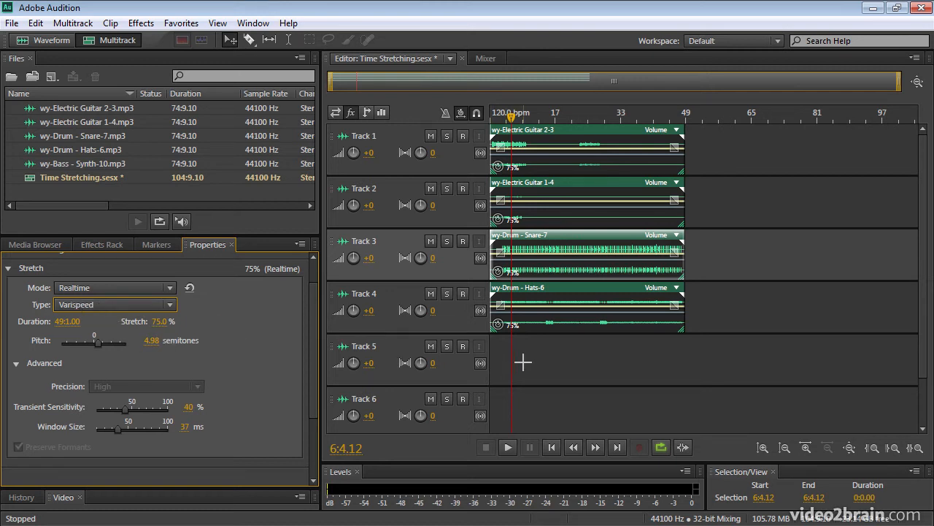
mouse_move(537, 365)
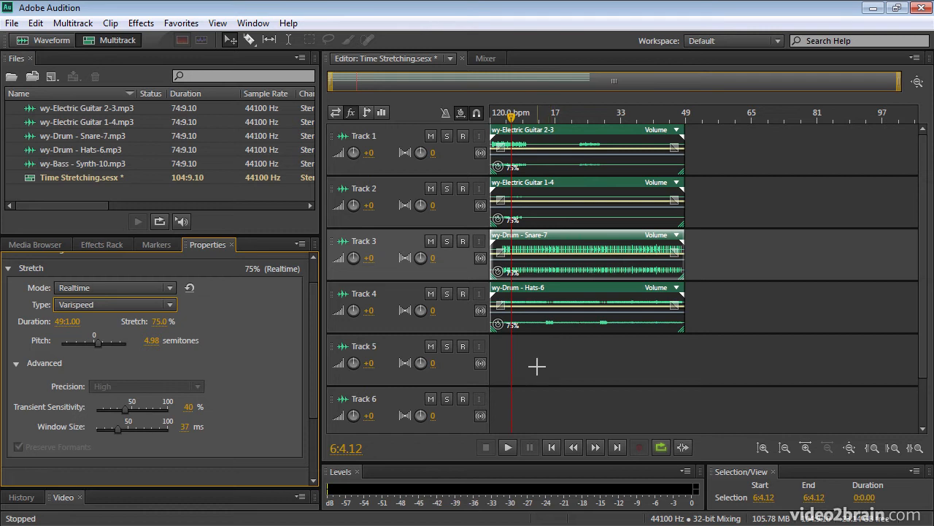
Play the Varispeed mix, stop, and bring up the stretch Type list again
left_click(509, 447)
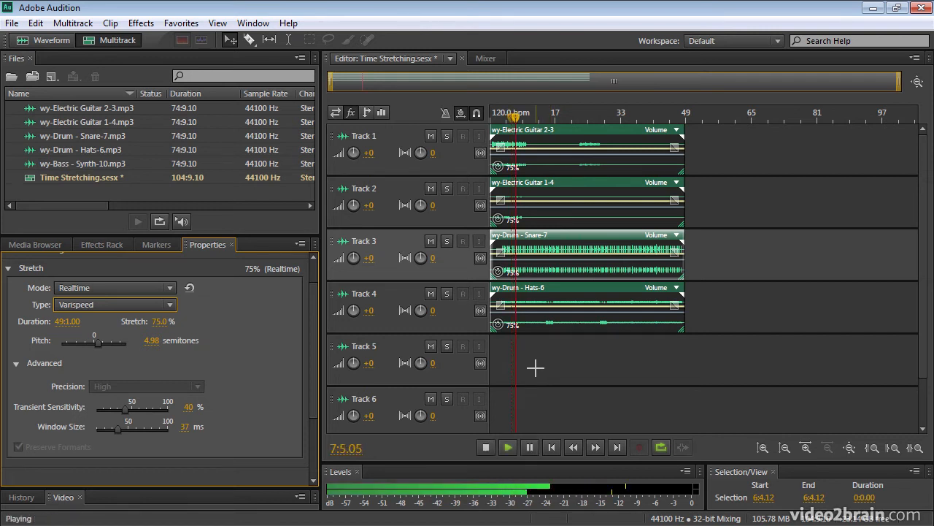
left_click(485, 447)
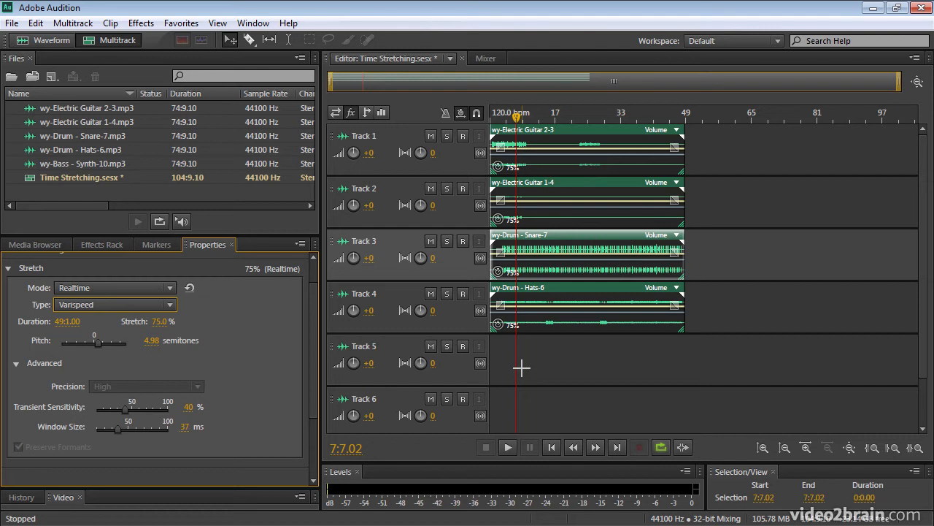
left_click(114, 305)
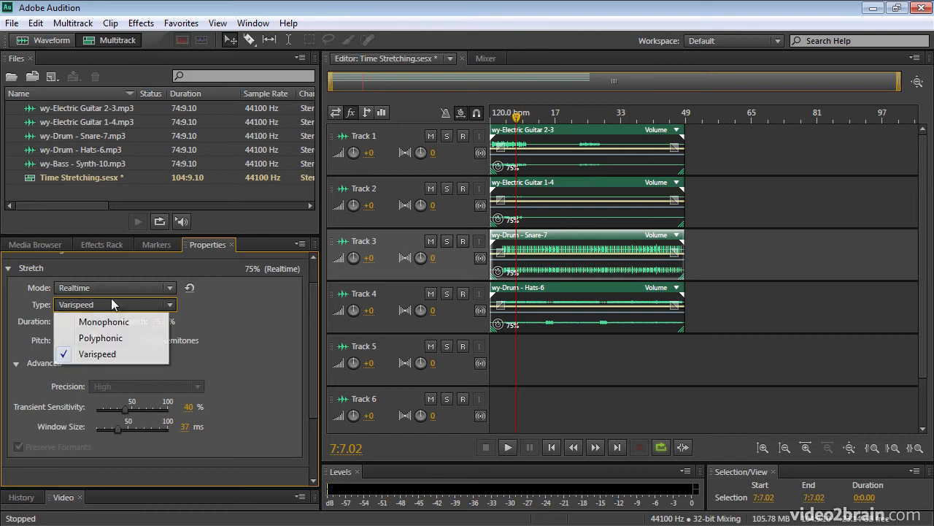
Set the stretch type back to Polyphonic with 0 semitones pitch shift
left_click(99, 337)
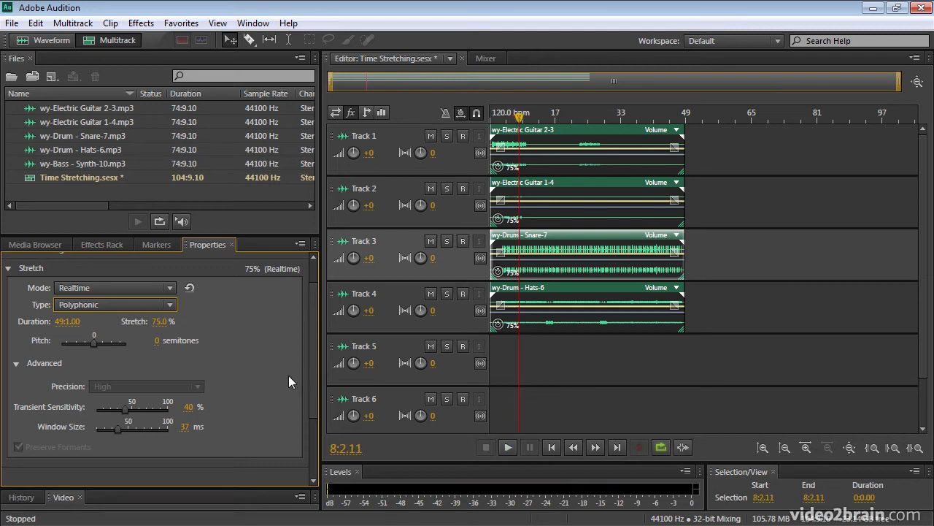
mouse_move(254, 324)
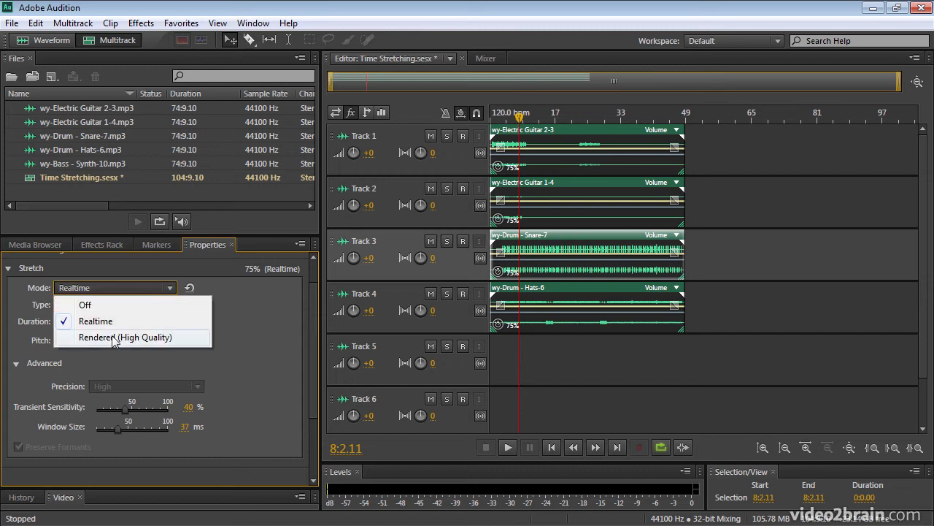
Set stretch mode to Rendered (High Quality), starting the four clips' render, and move the playhead near the start
left_click(126, 336)
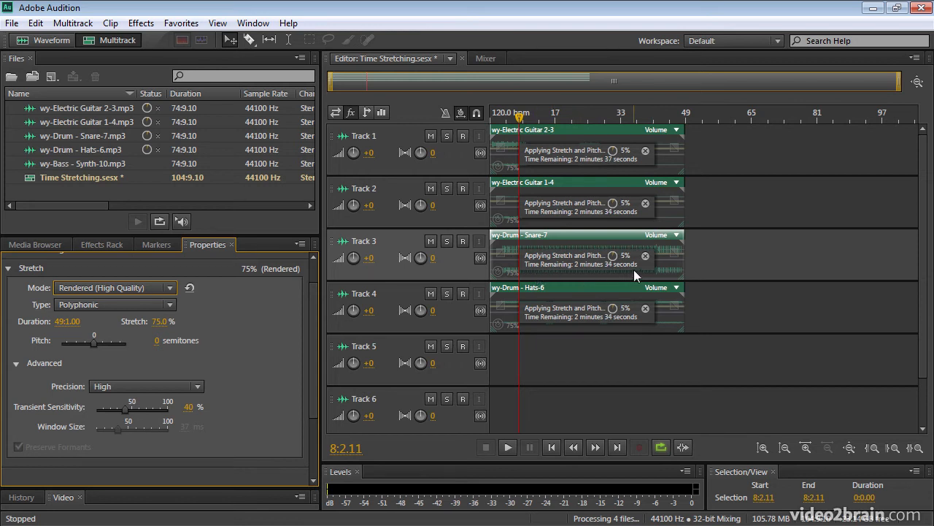
left_click(723, 117)
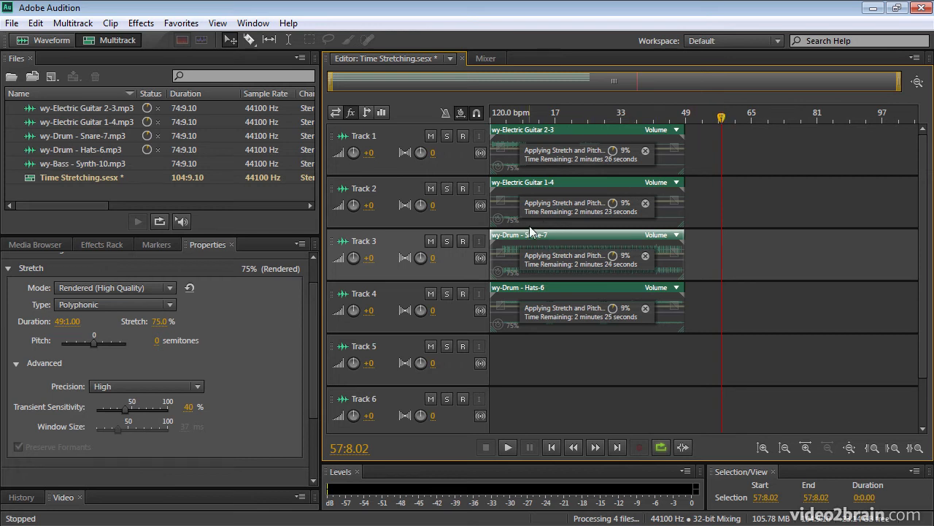
left_click(519, 117)
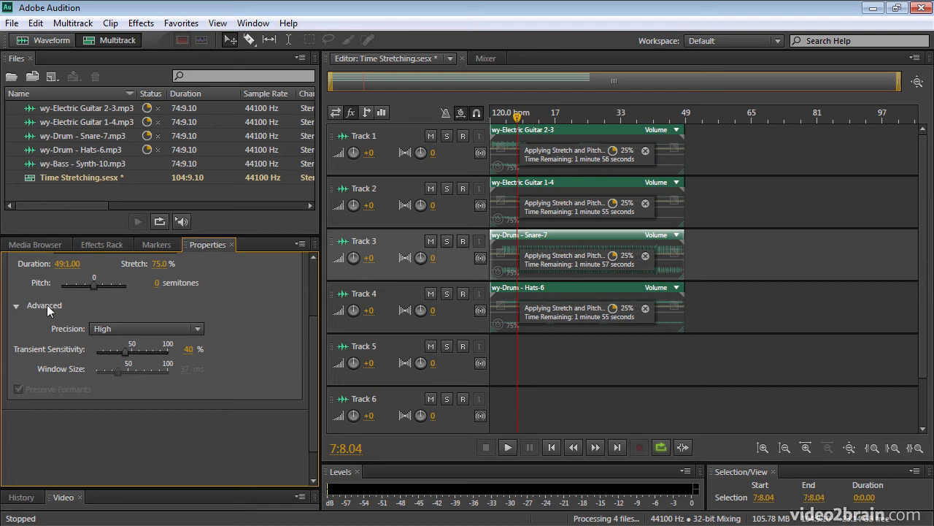
Review the Advanced stretch settings and leave Precision on High while rendering continues
left_click(17, 306)
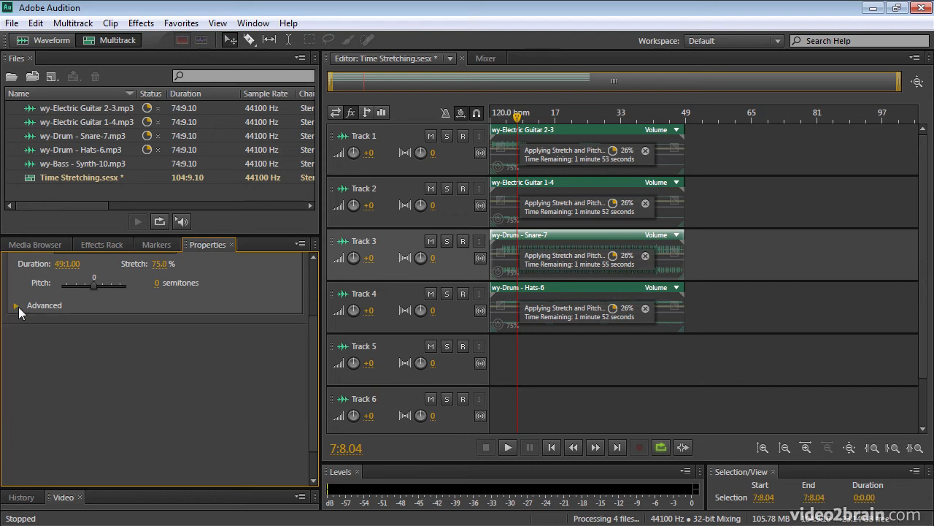
left_click(16, 306)
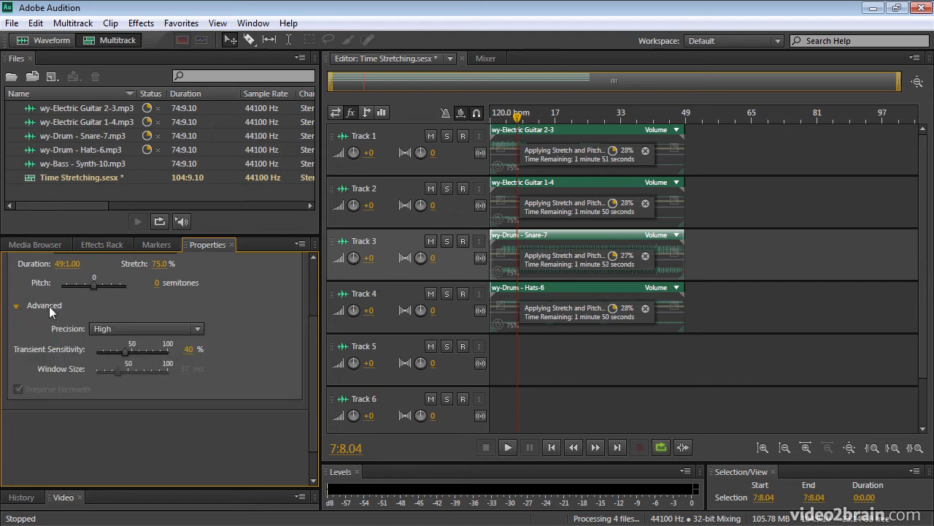
left_click(146, 328)
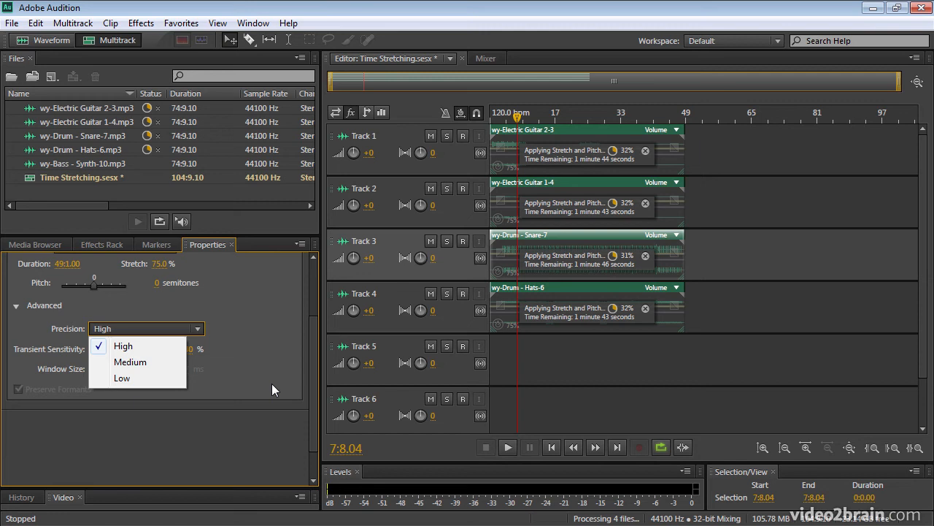
mouse_move(283, 369)
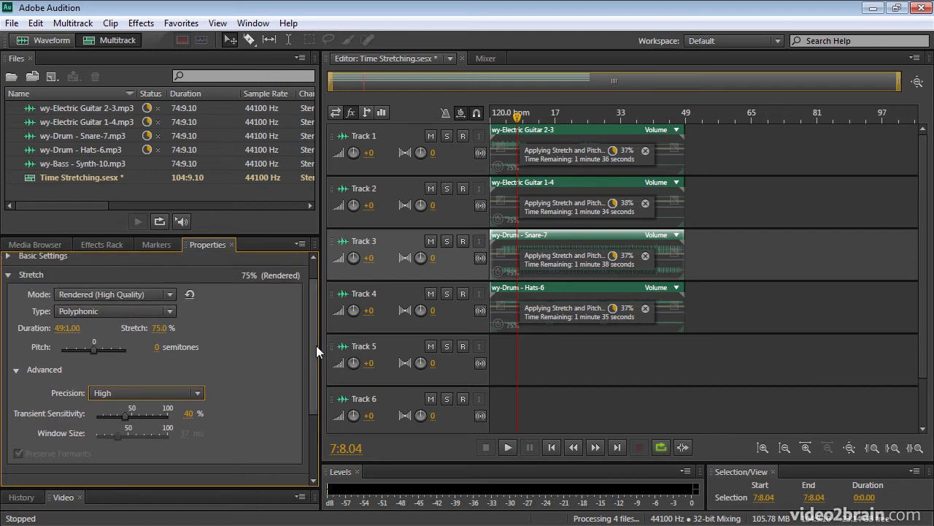
scroll("down", 3)
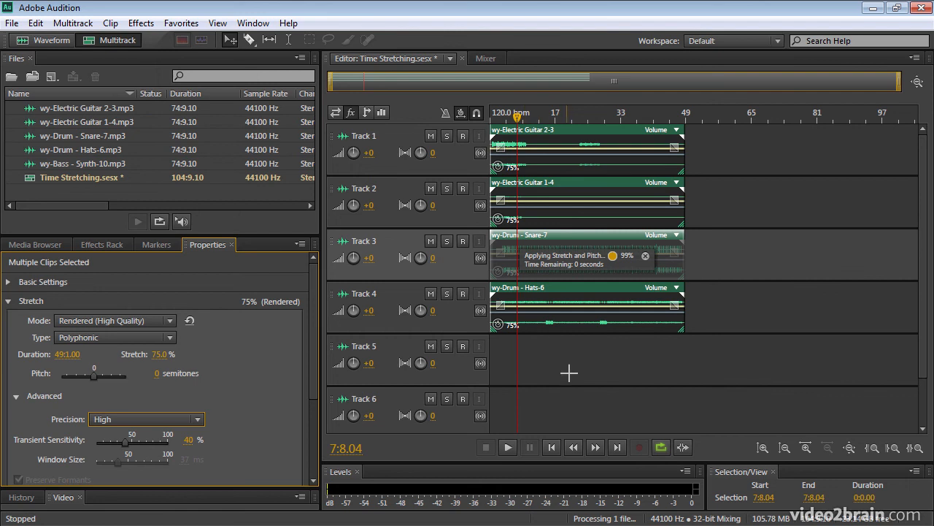
Play the four rendered 75%-stretched loops from near the start, then stop
left_click(508, 112)
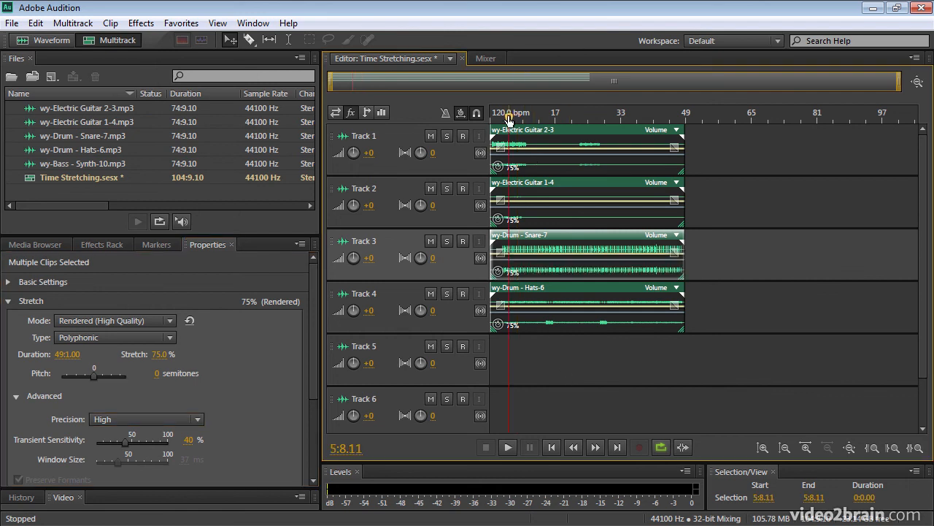
left_click(508, 446)
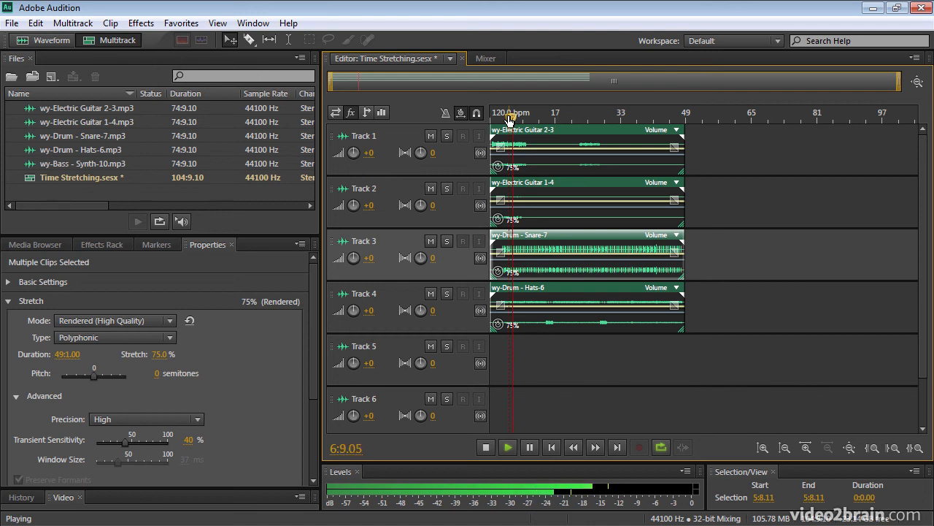
left_click(484, 447)
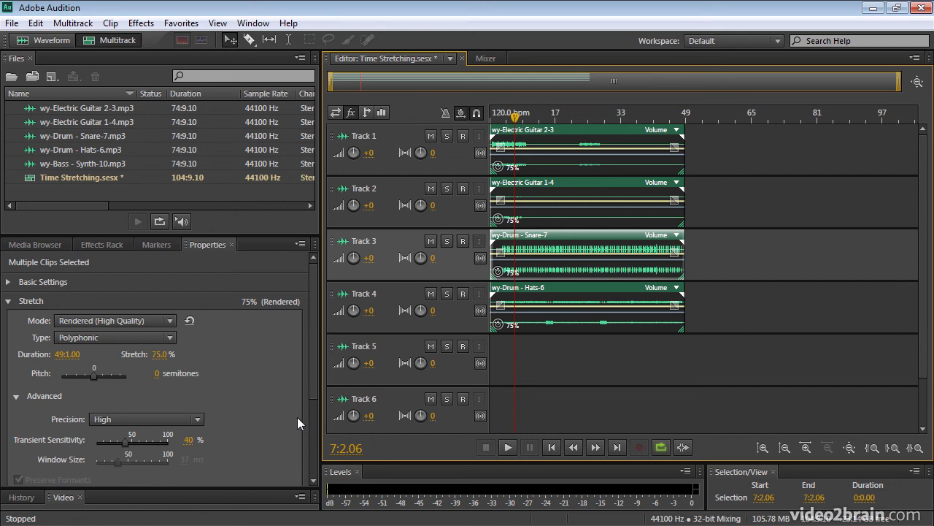
mouse_move(314, 422)
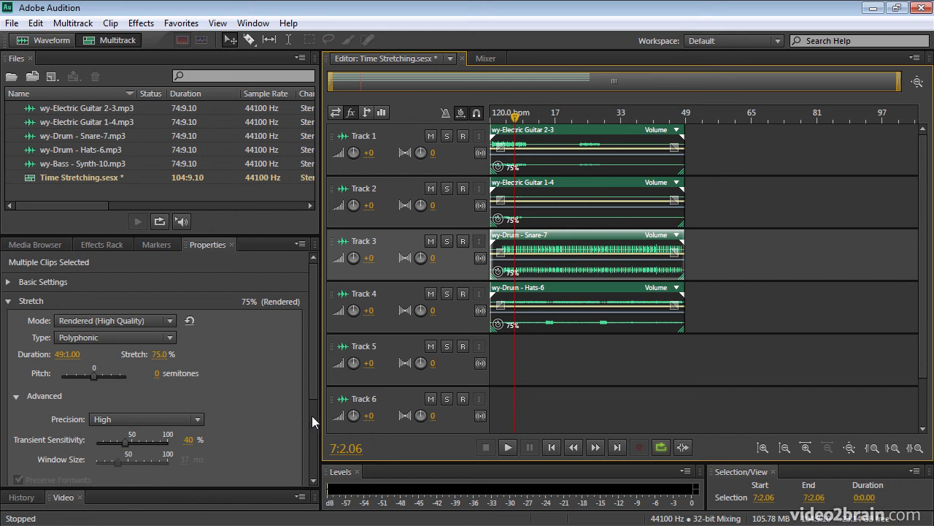